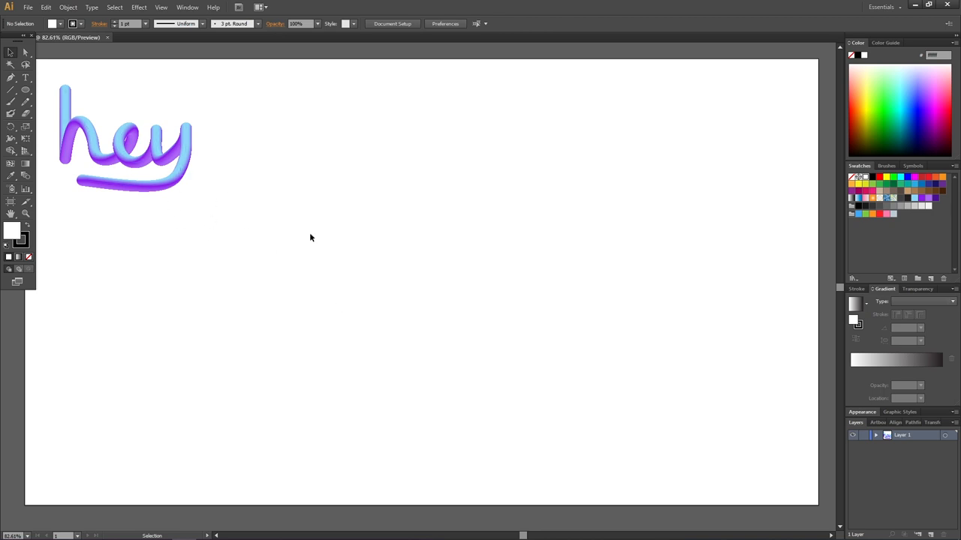
{"action": "mouse_move", "coordinate": [313, 239]}
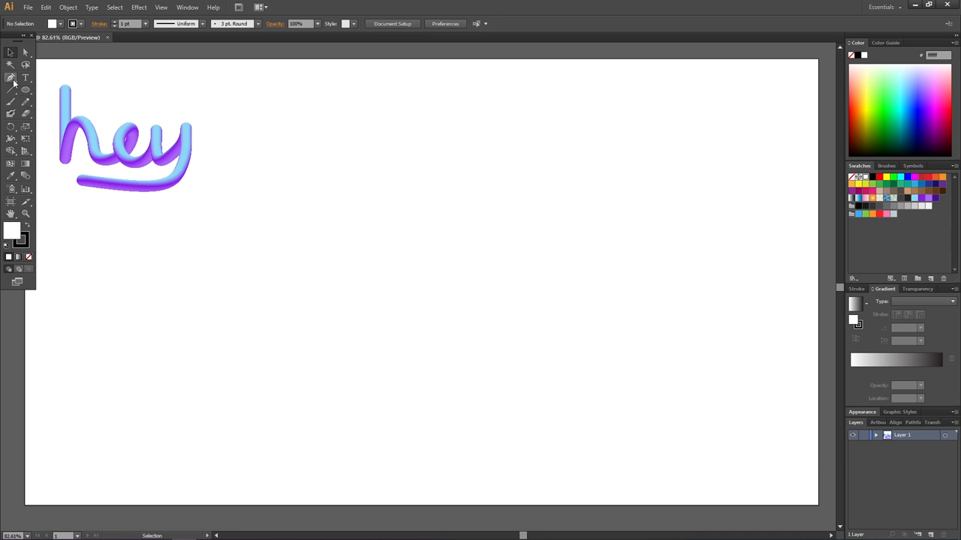
{"action": "mouse_move", "coordinate": [26, 101]}
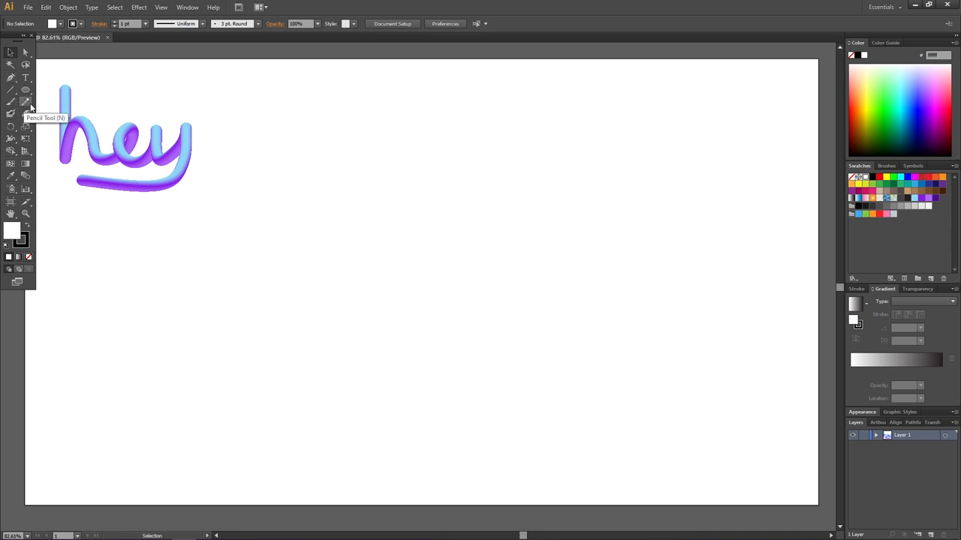
{"action": "mouse_move", "coordinate": [28, 103]}
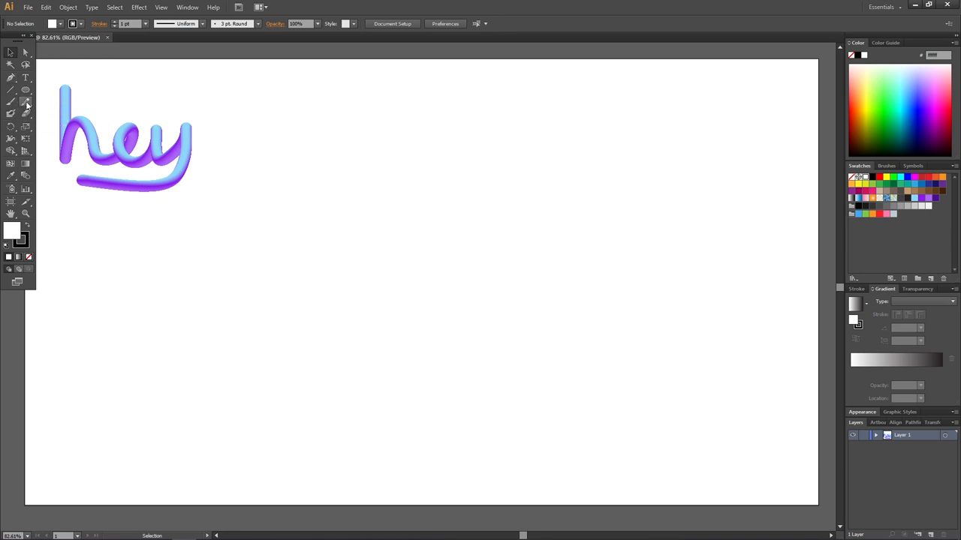
- Choose the Pencil tool and confirm its Fidelity and Smoothness options
{"action": "left_click", "coordinate": [24, 101]}
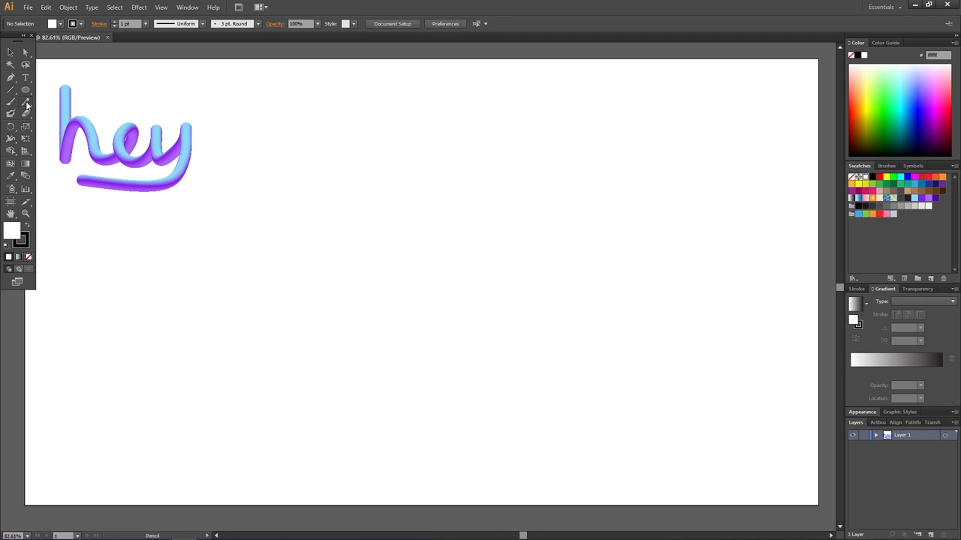
{"action": "double_click", "coordinate": [24, 103]}
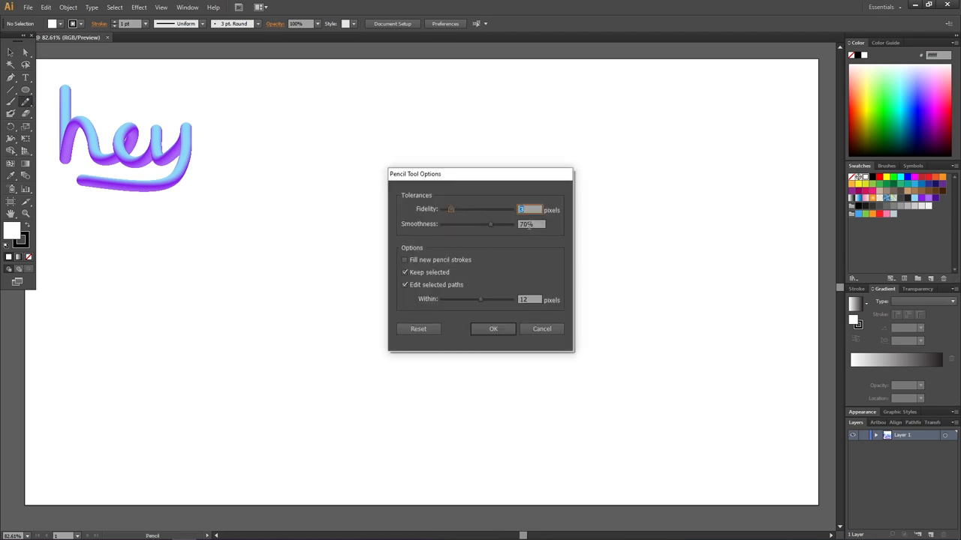
{"action": "left_click", "coordinate": [494, 329]}
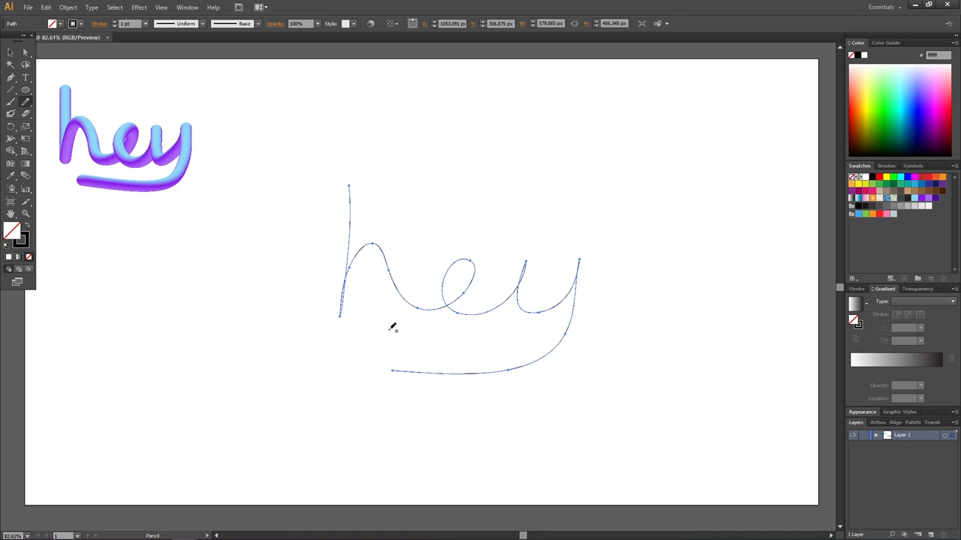
{"action": "mouse_move", "coordinate": [342, 159]}
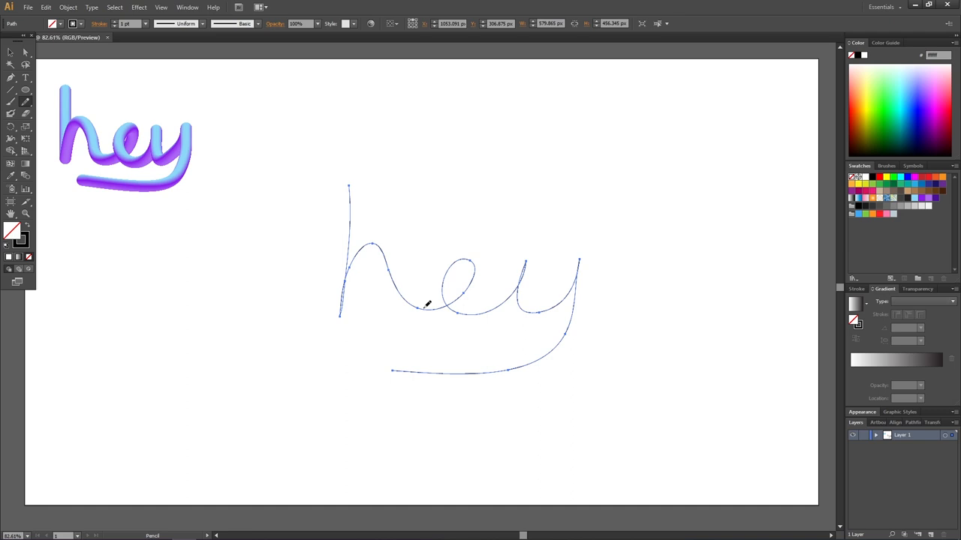
{"action": "mouse_move", "coordinate": [424, 303]}
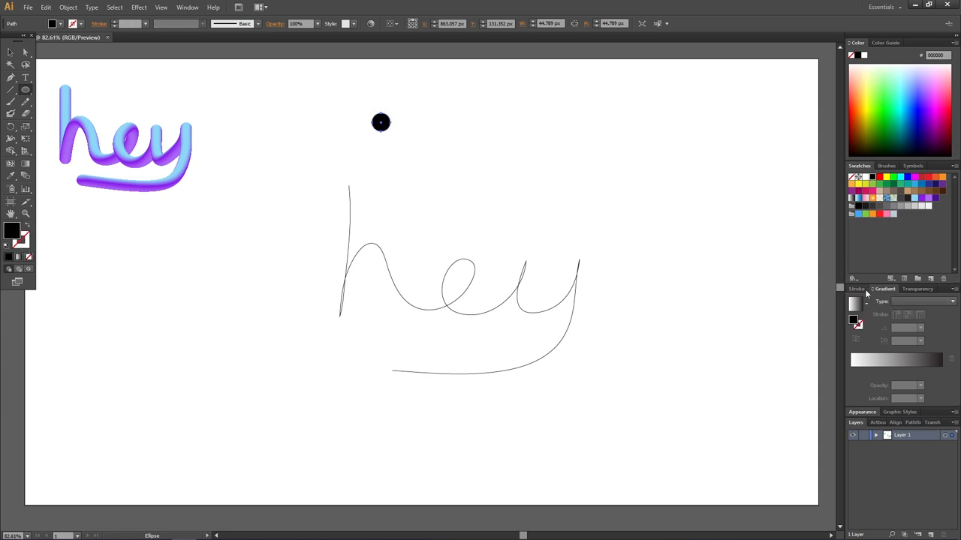
- Fill the circle with a -90° linear cyan-to-purple gradient with a middle stop
{"action": "left_click", "coordinate": [187, 7]}
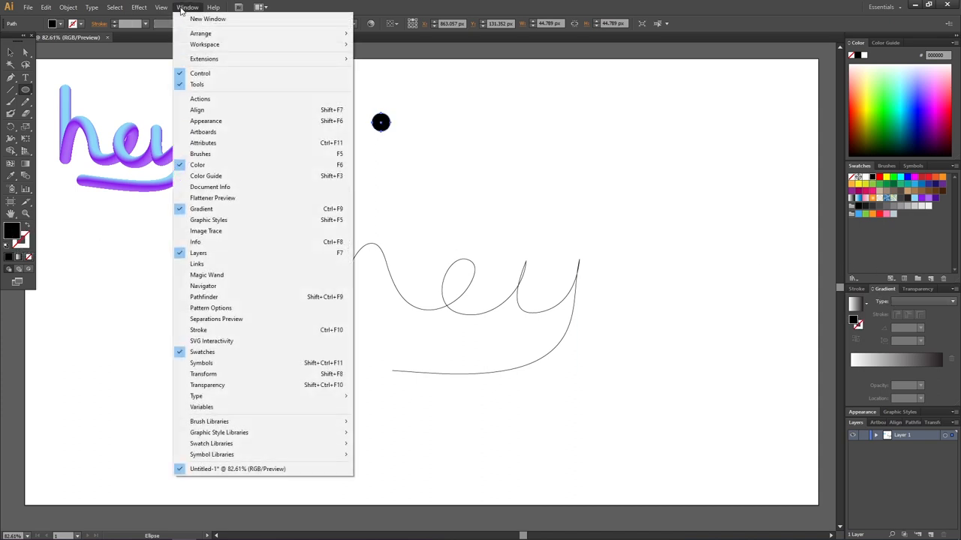
{"action": "mouse_move", "coordinate": [225, 209]}
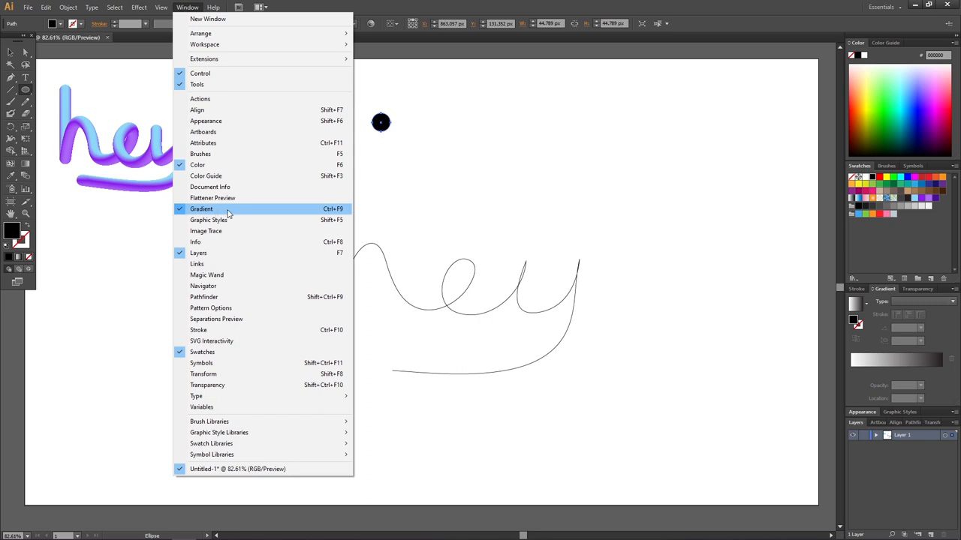
{"action": "left_click", "coordinate": [201, 209]}
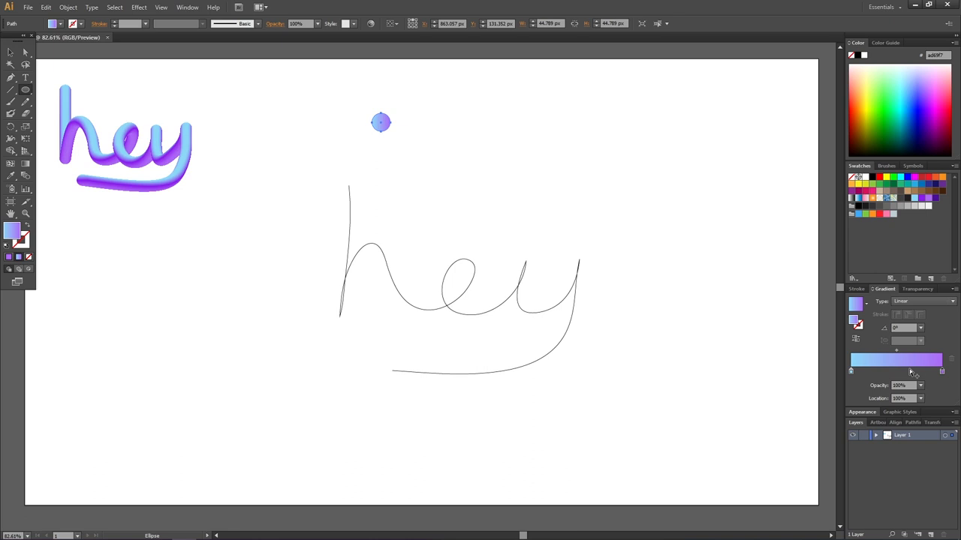
{"action": "mouse_move", "coordinate": [943, 375]}
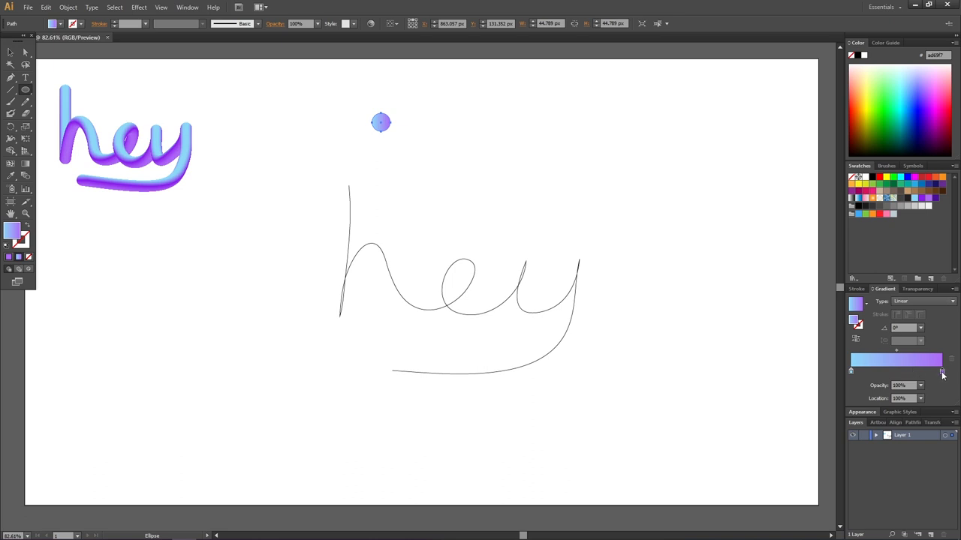
{"action": "mouse_move", "coordinate": [943, 375]}
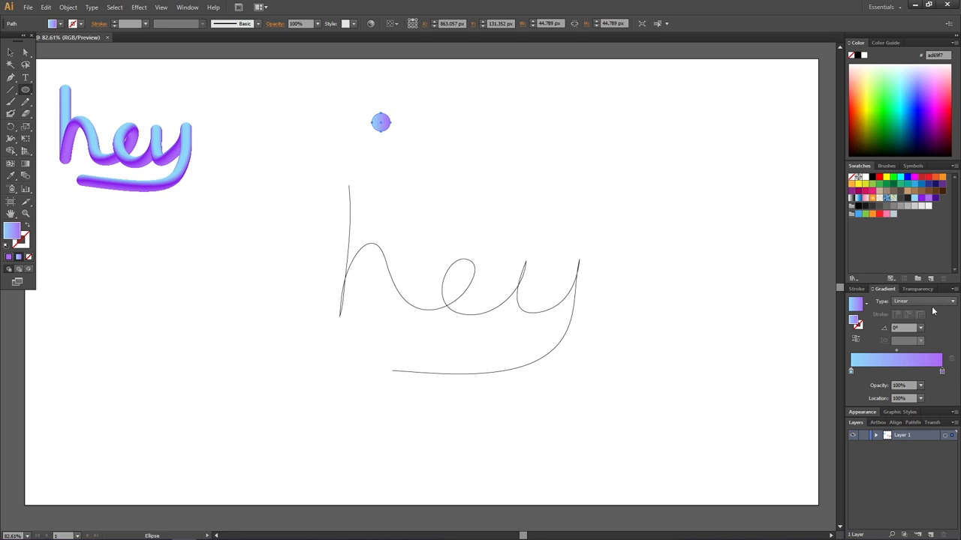
{"action": "mouse_move", "coordinate": [923, 201]}
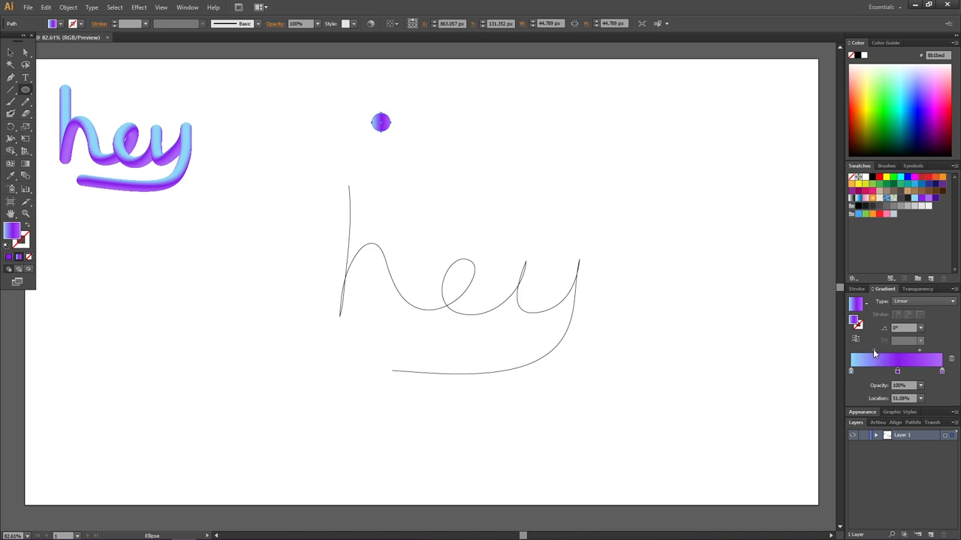
{"action": "left_click_drag", "start_coordinate": [897, 370], "coordinate": [917, 371]}
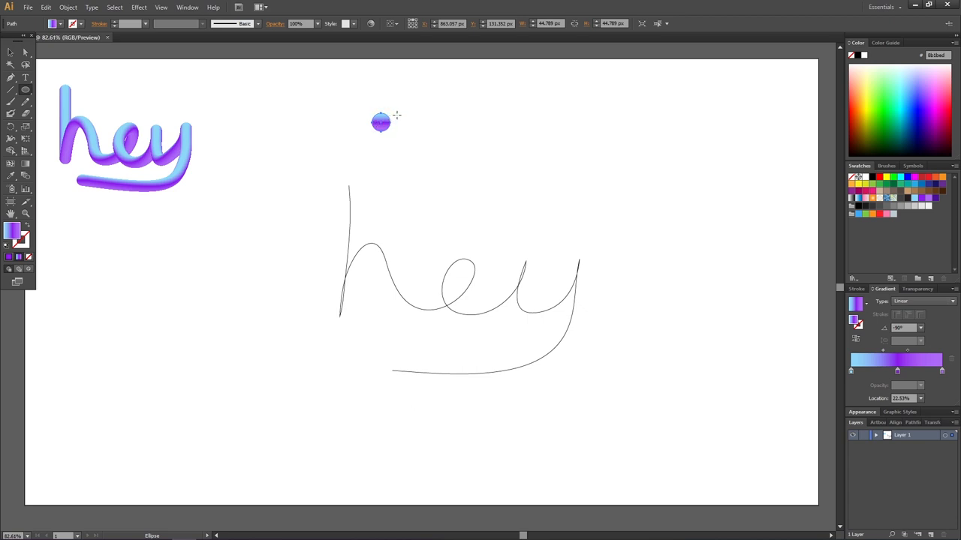
{"action": "left_click", "coordinate": [11, 53]}
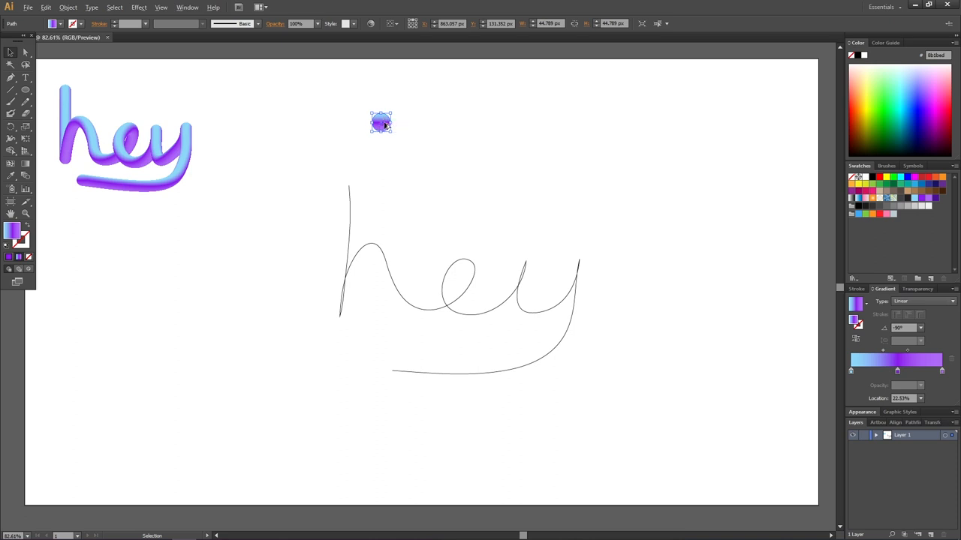
- Alt-drag copies of the gradient circle rightward to form a row of seven
{"action": "left_click_drag", "start_coordinate": [381, 122], "coordinate": [398, 122]}
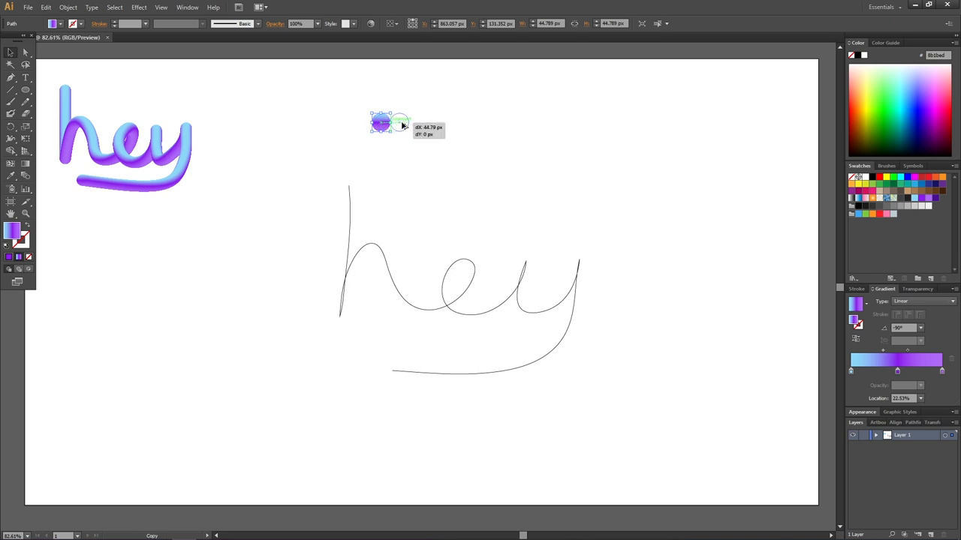
{"action": "left_click_drag", "start_coordinate": [390, 122], "coordinate": [406, 122]}
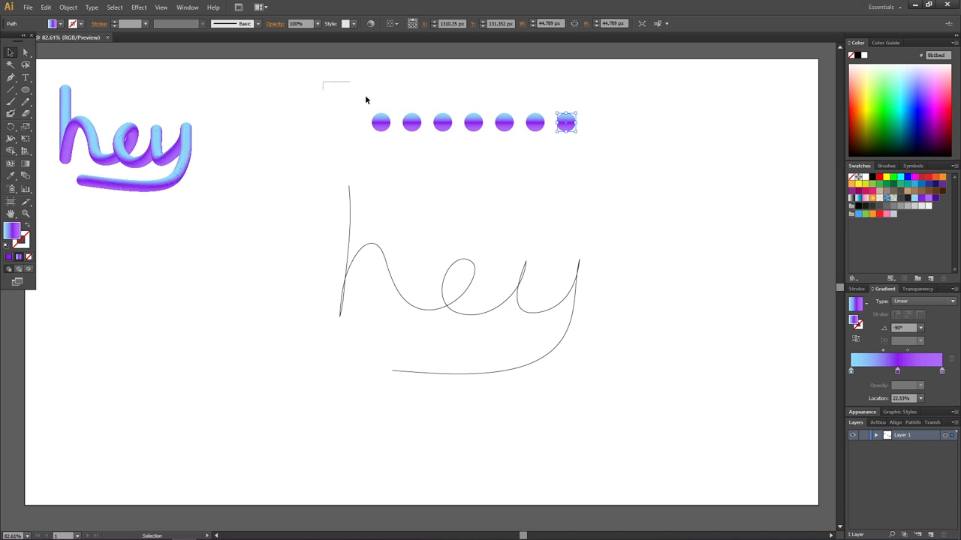
- Make a blend from the selected circles via Object > Blend > Make
{"action": "left_click", "coordinate": [68, 7]}
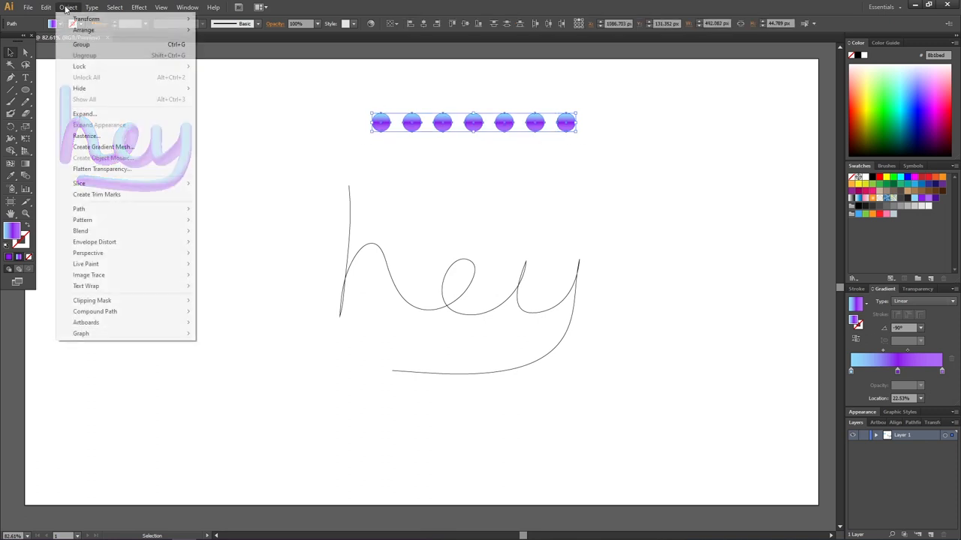
{"action": "mouse_move", "coordinate": [80, 231]}
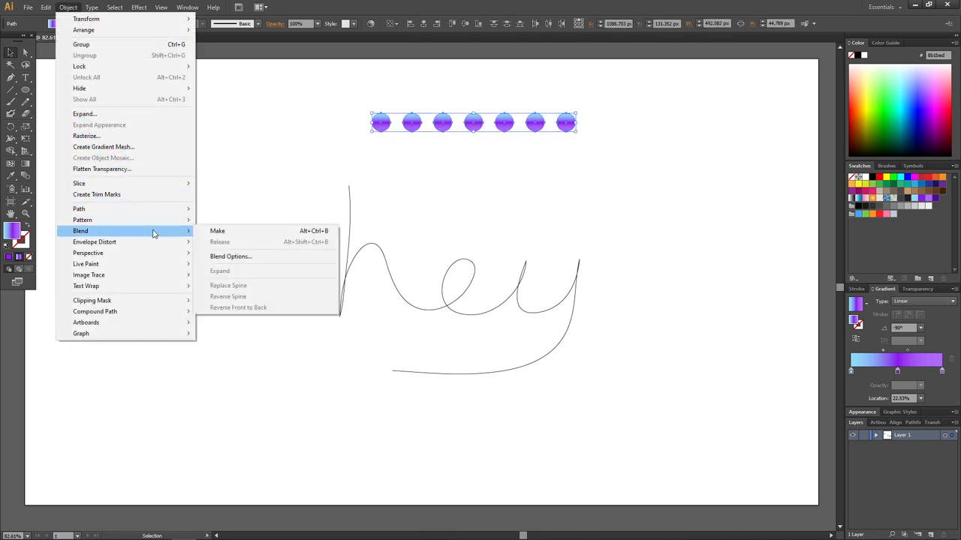
{"action": "left_click", "coordinate": [218, 230]}
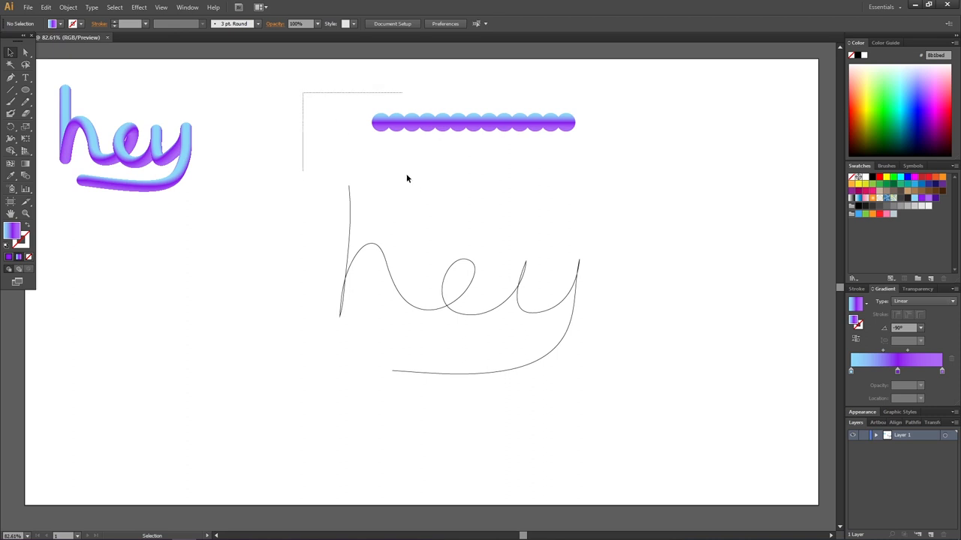
- Run the blend along the freehand hey path and bring its cyan side to the front
{"action": "left_click", "coordinate": [68, 7]}
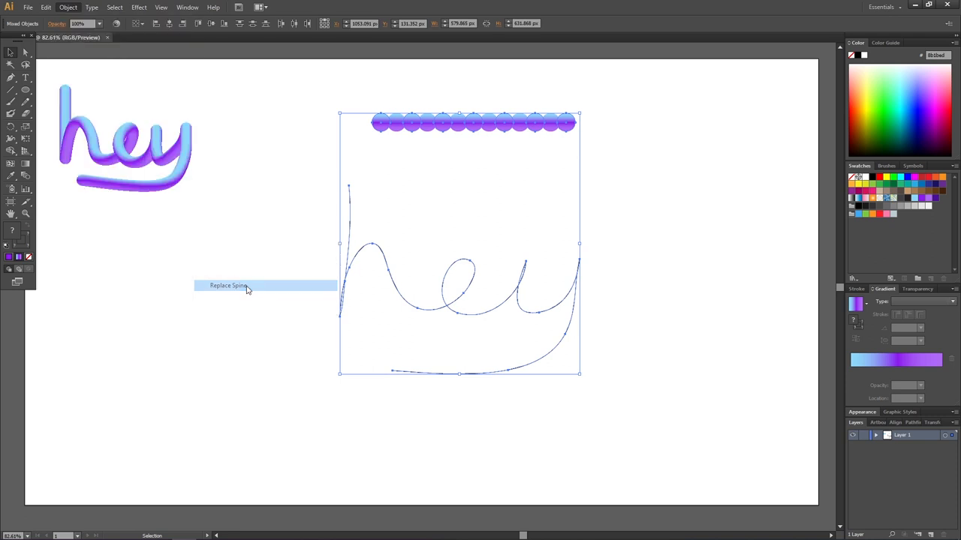
{"action": "left_click", "coordinate": [229, 286]}
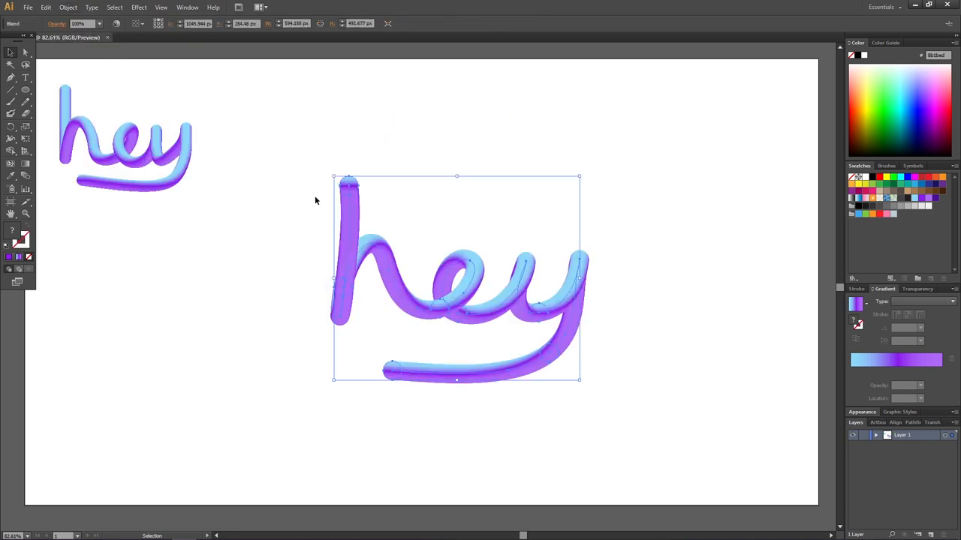
{"action": "mouse_move", "coordinate": [342, 262]}
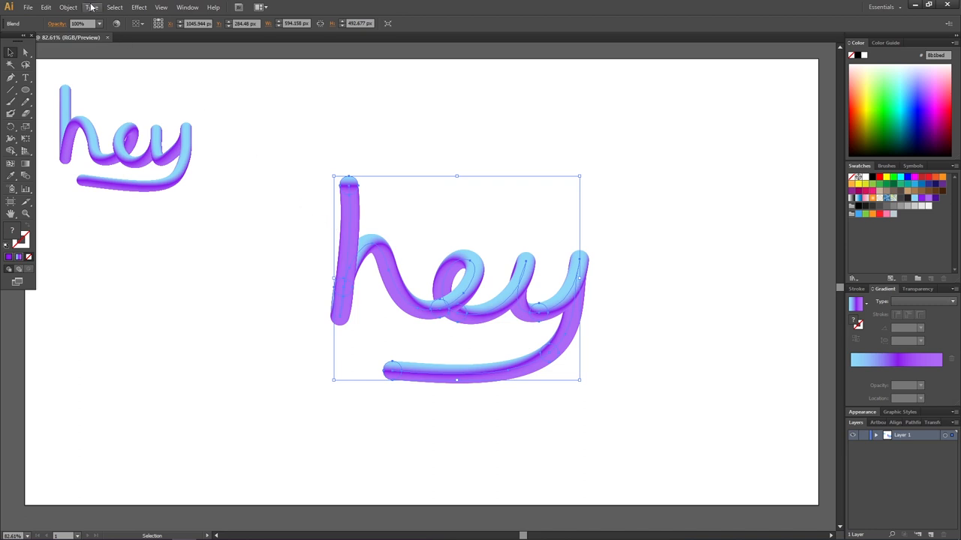
{"action": "left_click", "coordinate": [69, 8]}
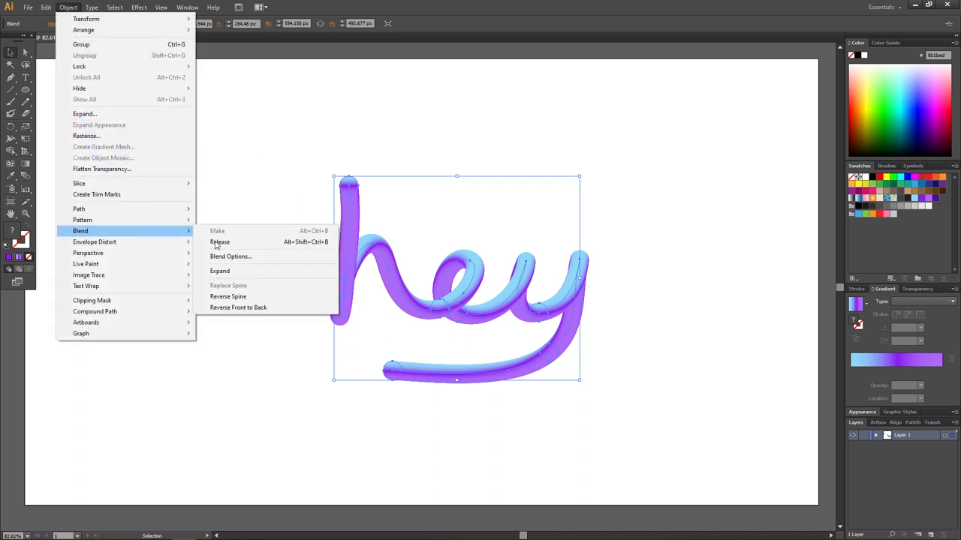
{"action": "left_click", "coordinate": [220, 241]}
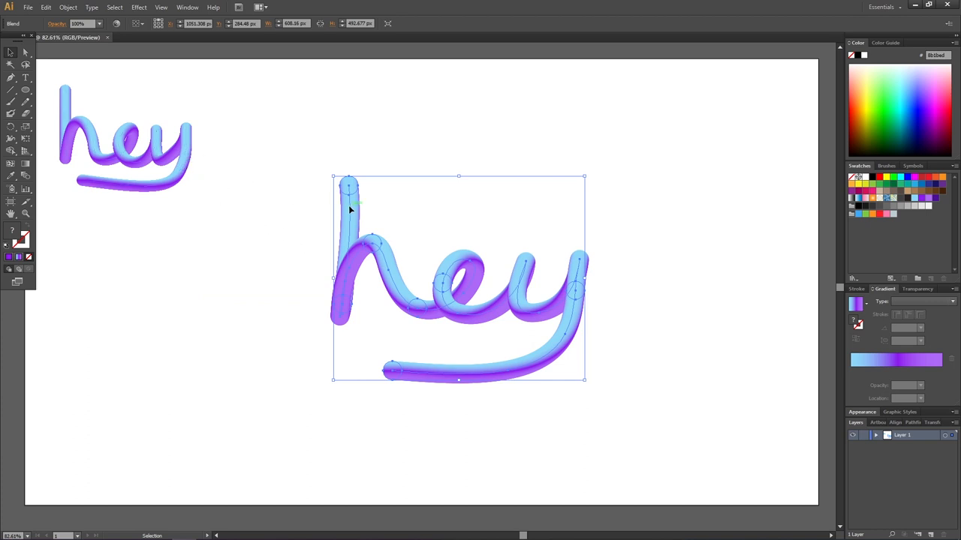
{"action": "mouse_move", "coordinate": [349, 212]}
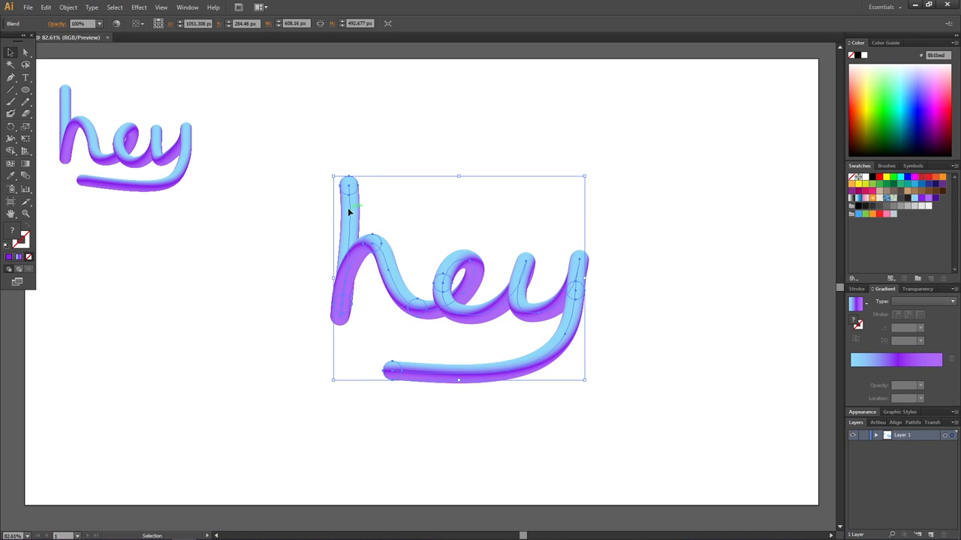
{"action": "mouse_move", "coordinate": [26, 178]}
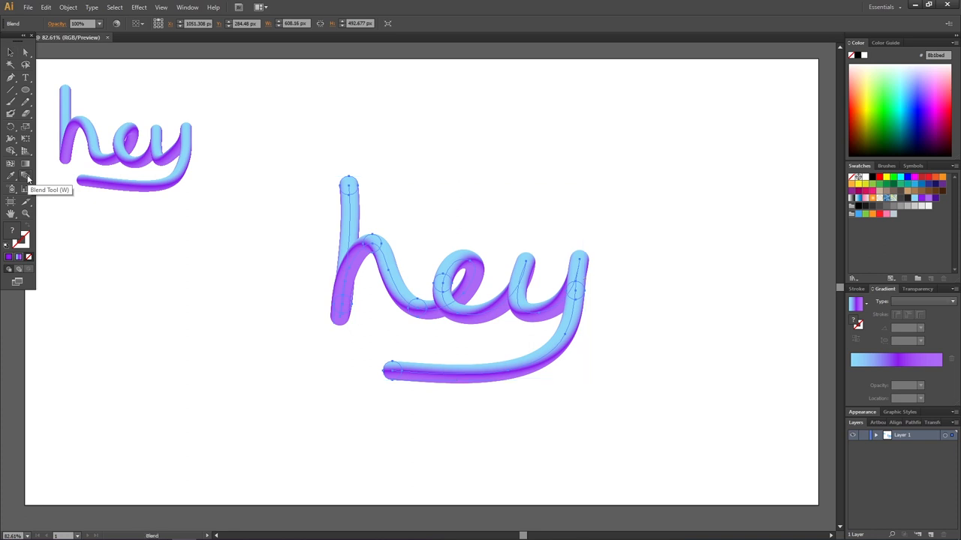
- In Blend Options, choose Specified Steps spacing, enable Preview, and select the steps field
{"action": "double_click", "coordinate": [26, 176]}
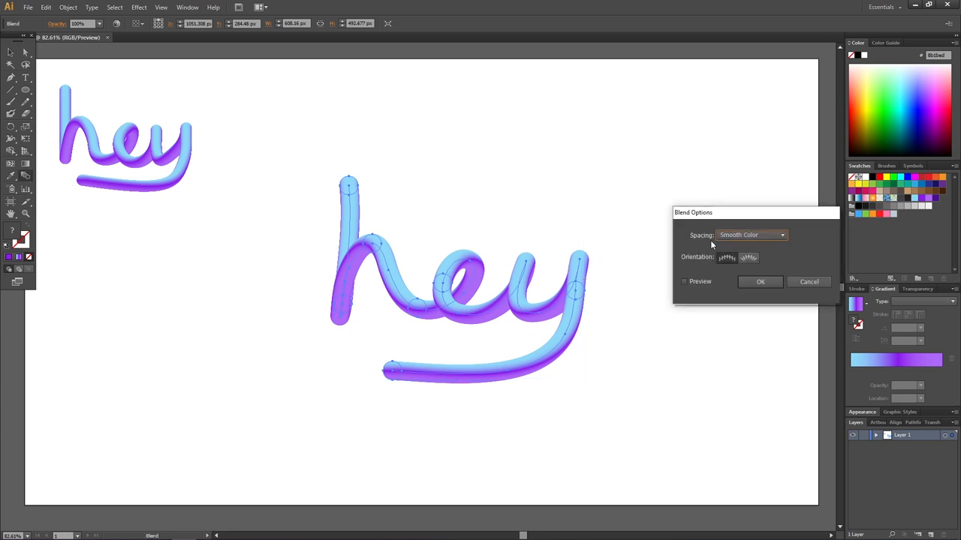
{"action": "left_click", "coordinate": [751, 235]}
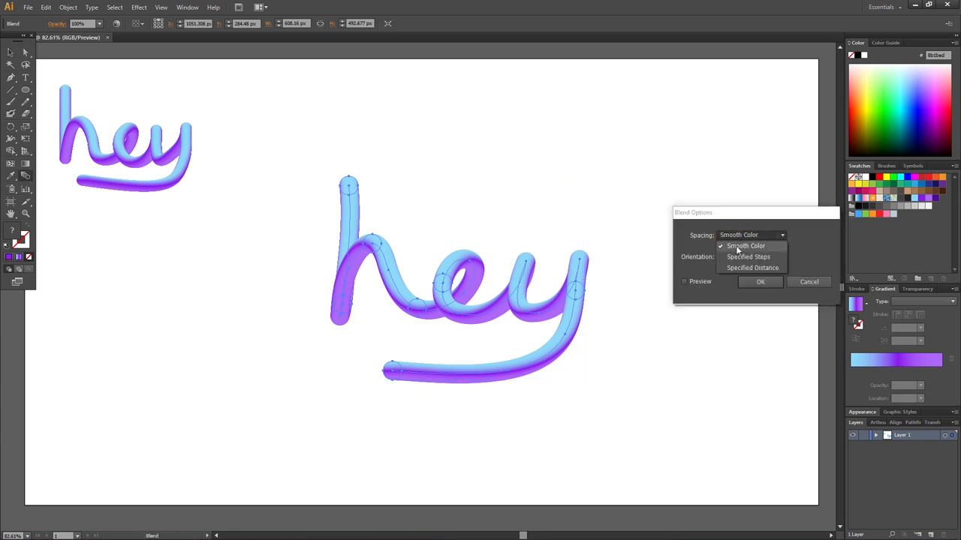
{"action": "left_click", "coordinate": [748, 257]}
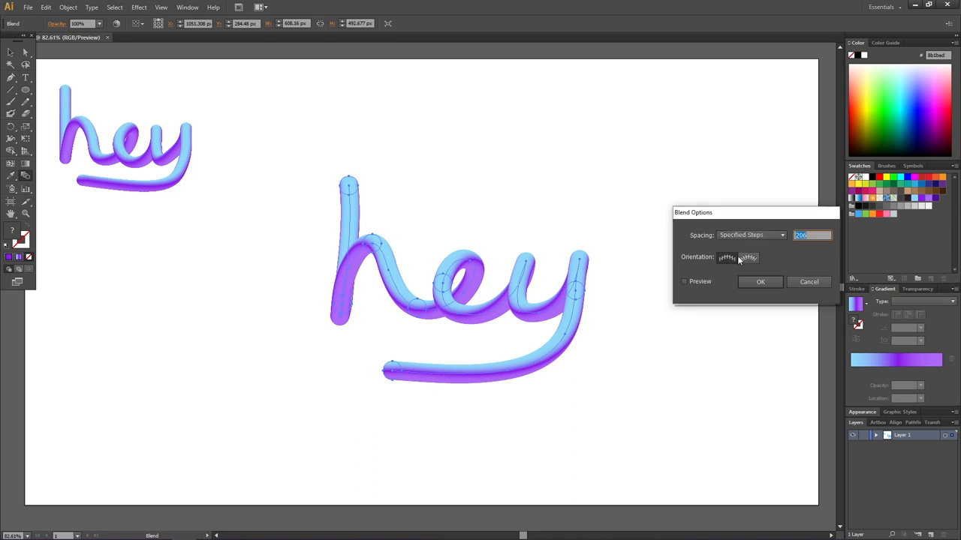
{"action": "left_click", "coordinate": [684, 280]}
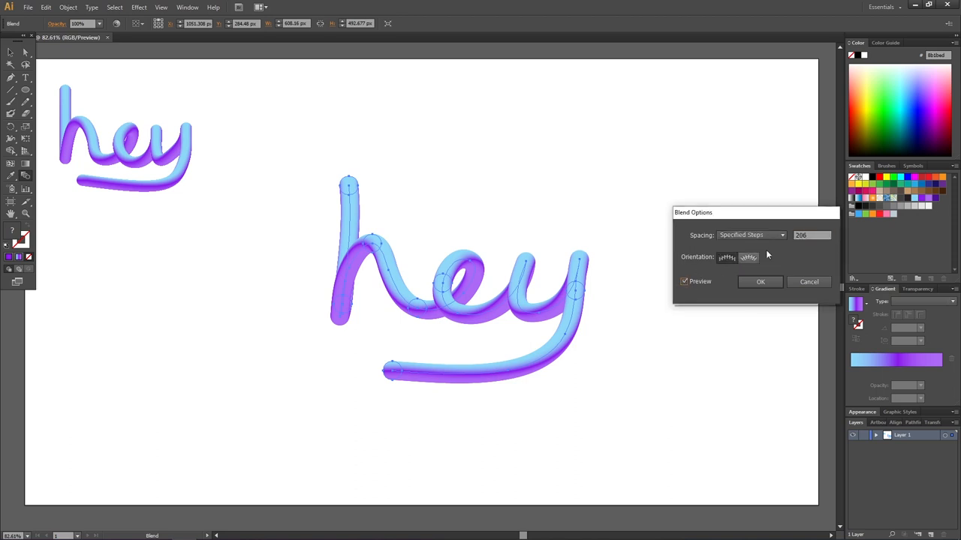
{"action": "left_click", "coordinate": [811, 235]}
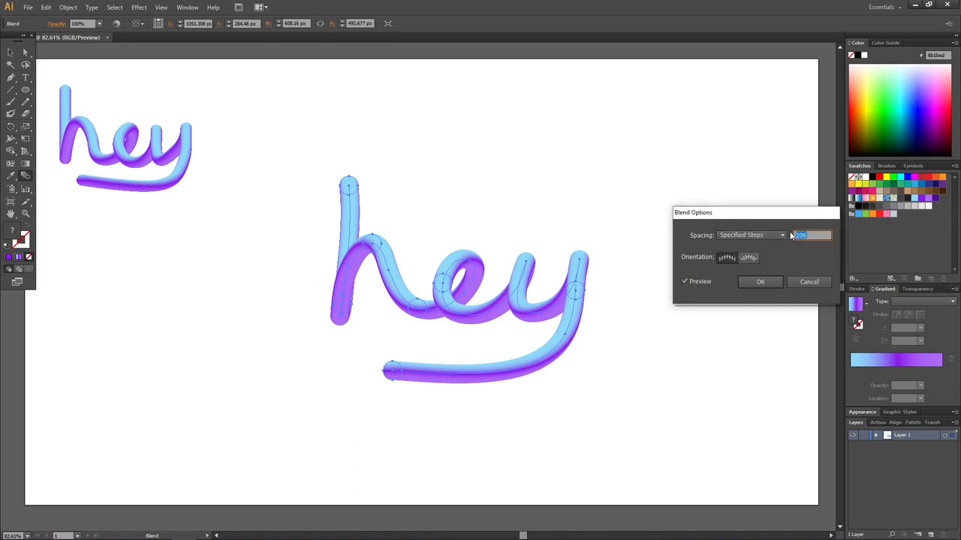
- Enter 10 specified steps to preview the tube as separate dots
{"action": "type", "text": "10"}
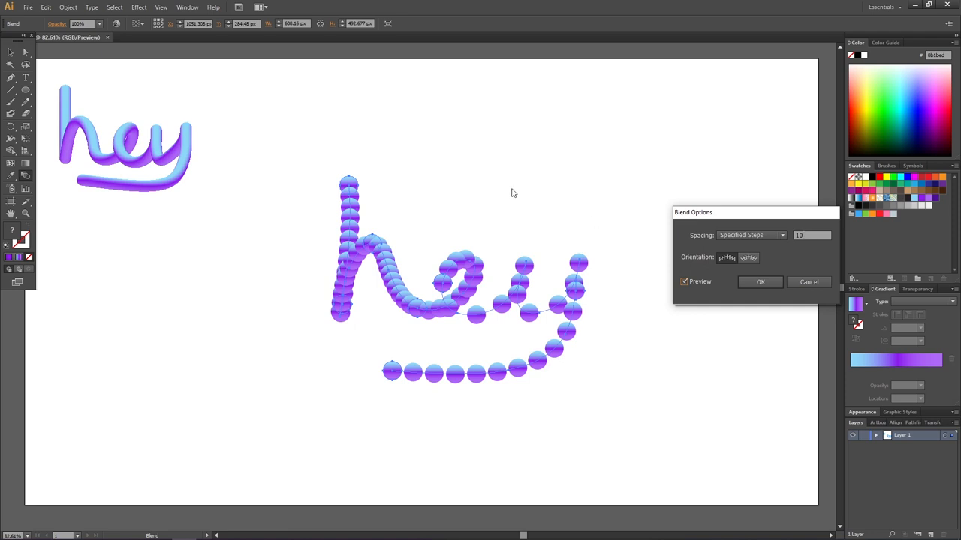
{"action": "mouse_move", "coordinate": [379, 248]}
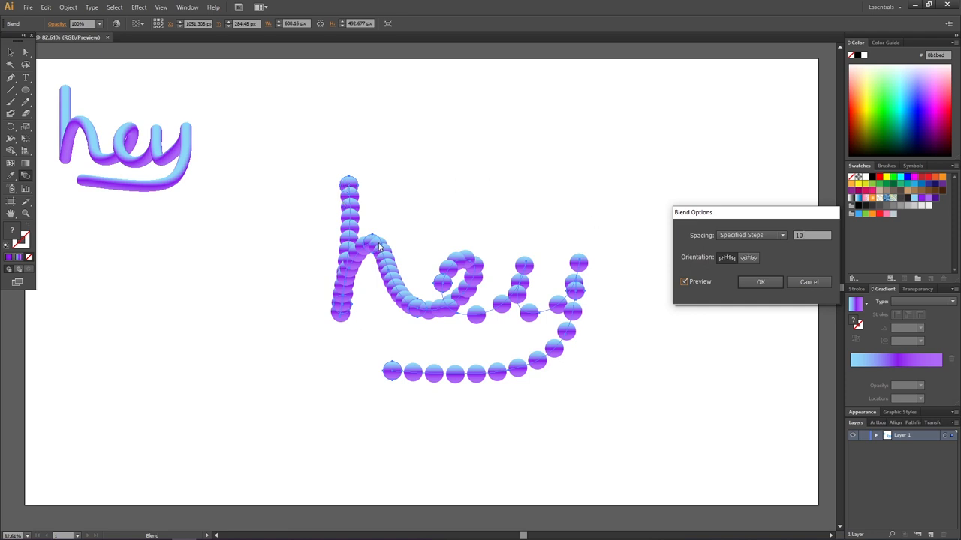
{"action": "mouse_move", "coordinate": [685, 234]}
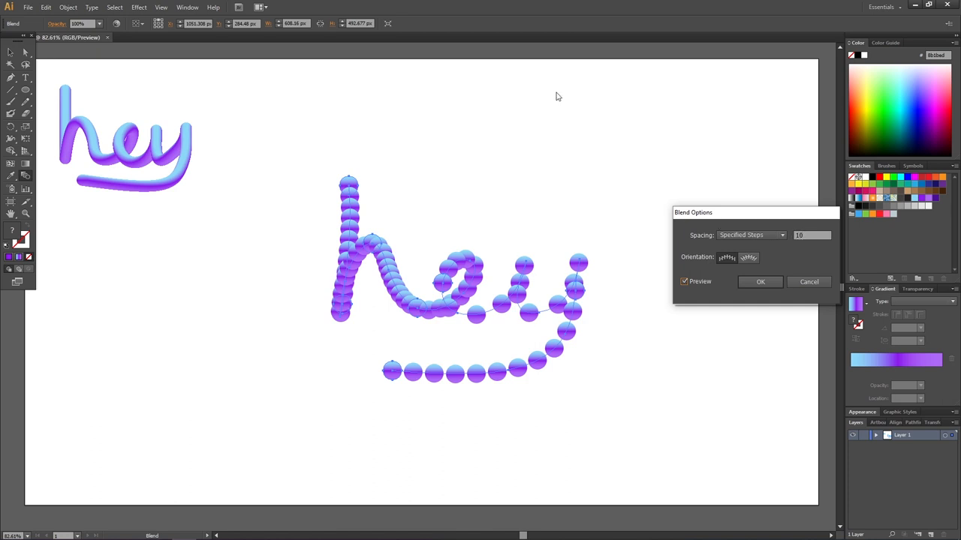
{"action": "mouse_move", "coordinate": [568, 96]}
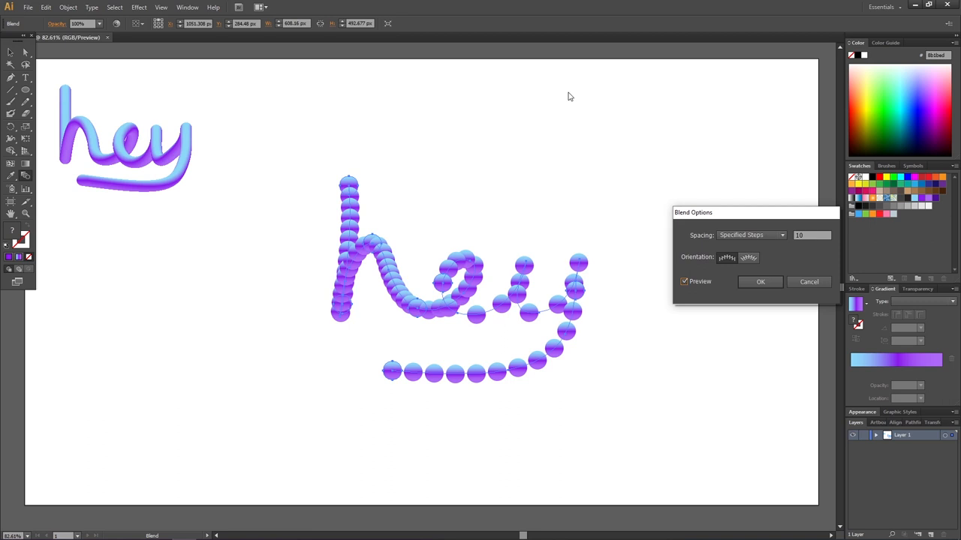
{"action": "mouse_move", "coordinate": [349, 186]}
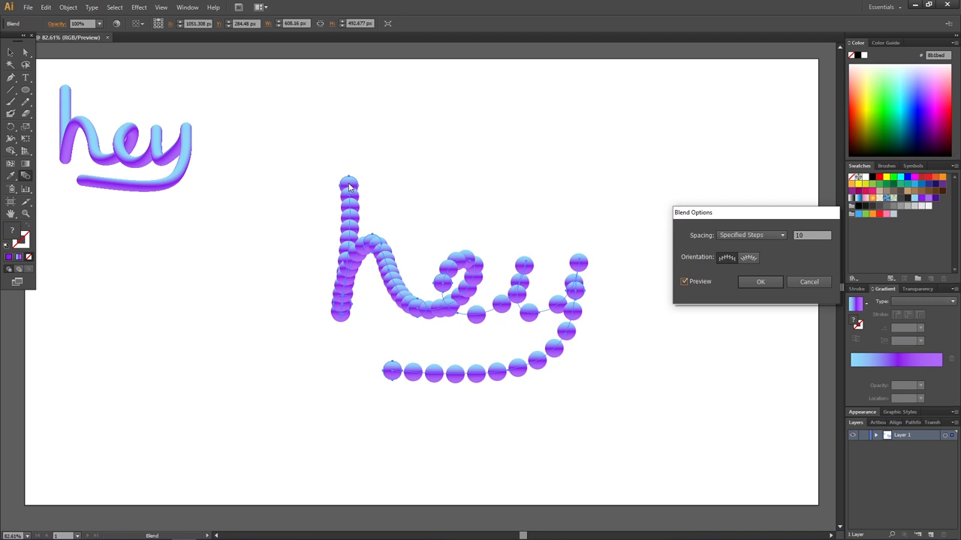
{"action": "mouse_move", "coordinate": [340, 313]}
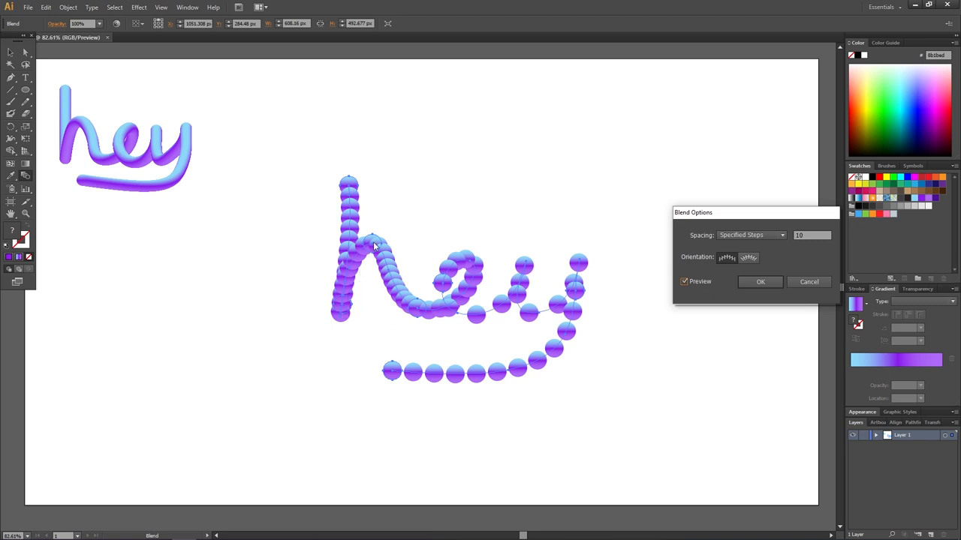
{"action": "mouse_move", "coordinate": [420, 325]}
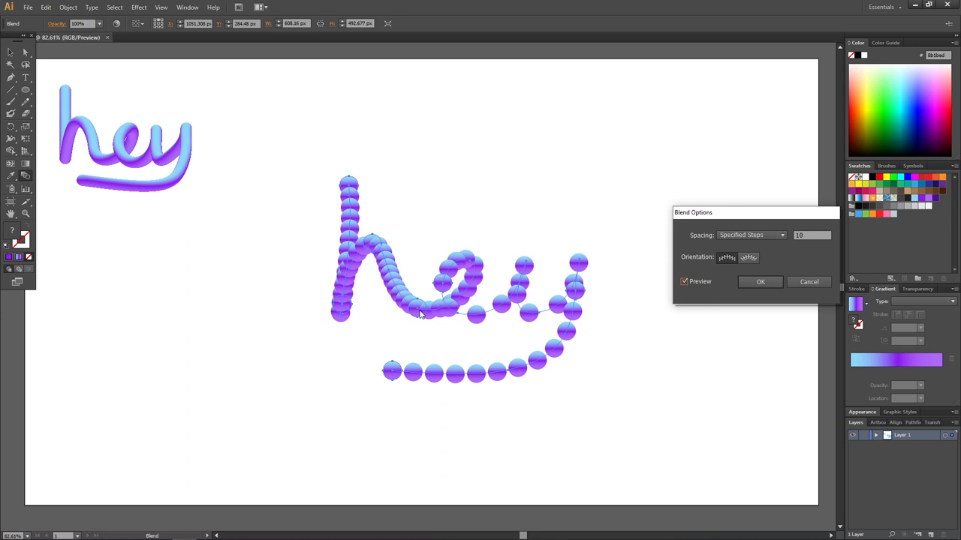
{"action": "mouse_move", "coordinate": [378, 107]}
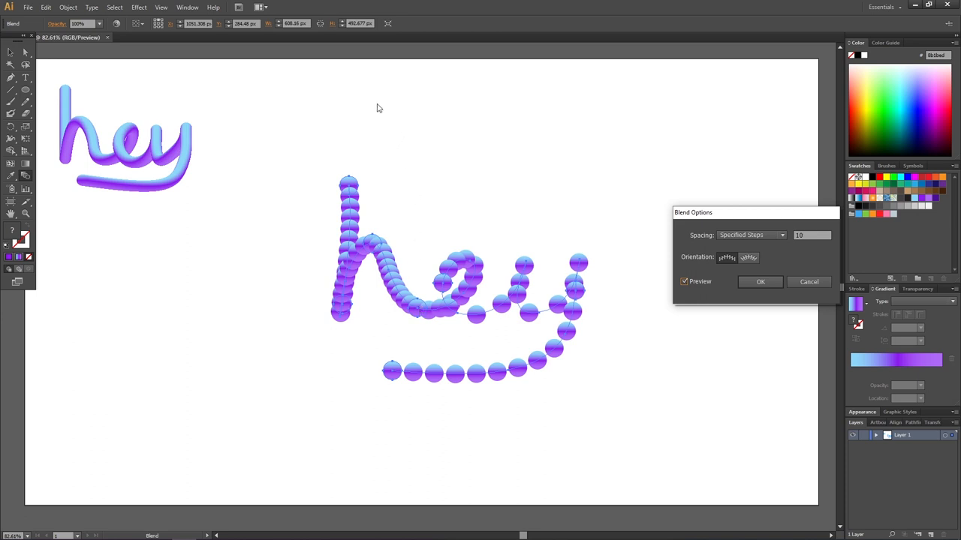
{"action": "mouse_move", "coordinate": [479, 123]}
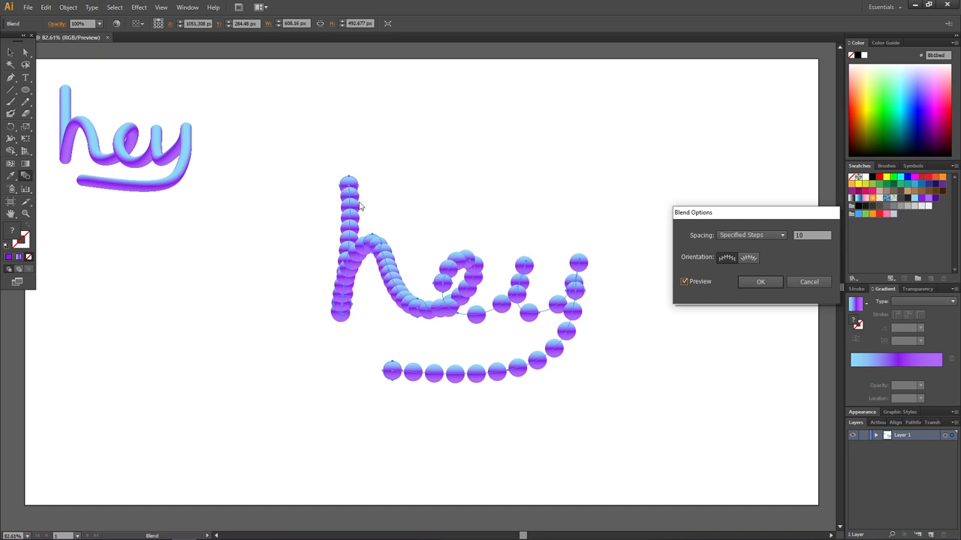
{"action": "mouse_move", "coordinate": [394, 377]}
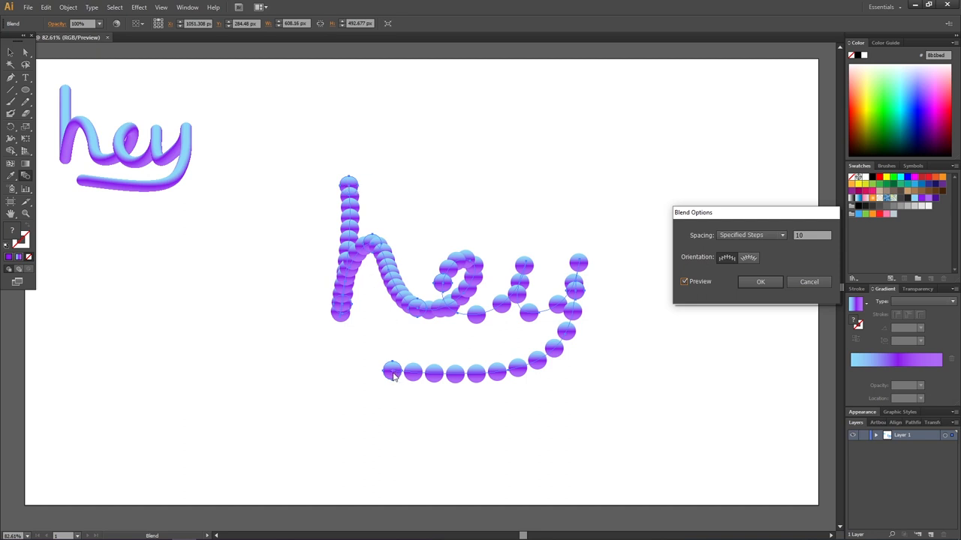
{"action": "mouse_move", "coordinate": [394, 370]}
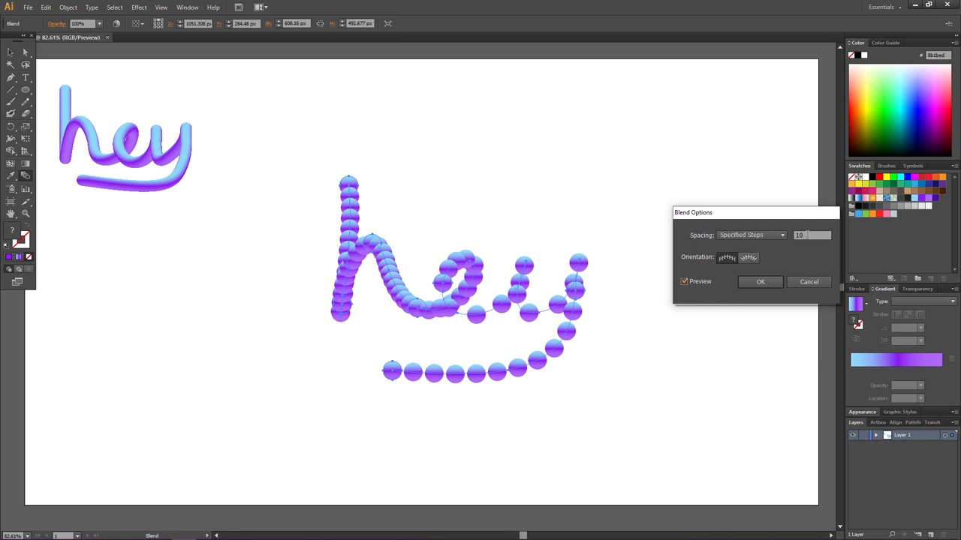
- Set the blend to 1000 specified steps and confirm
{"action": "type", "text": "1000"}
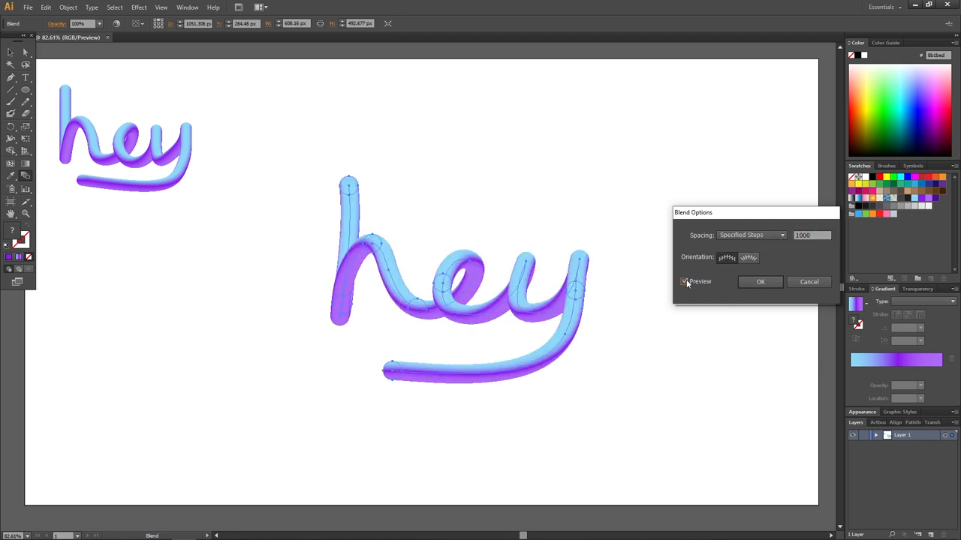
{"action": "mouse_move", "coordinate": [426, 228]}
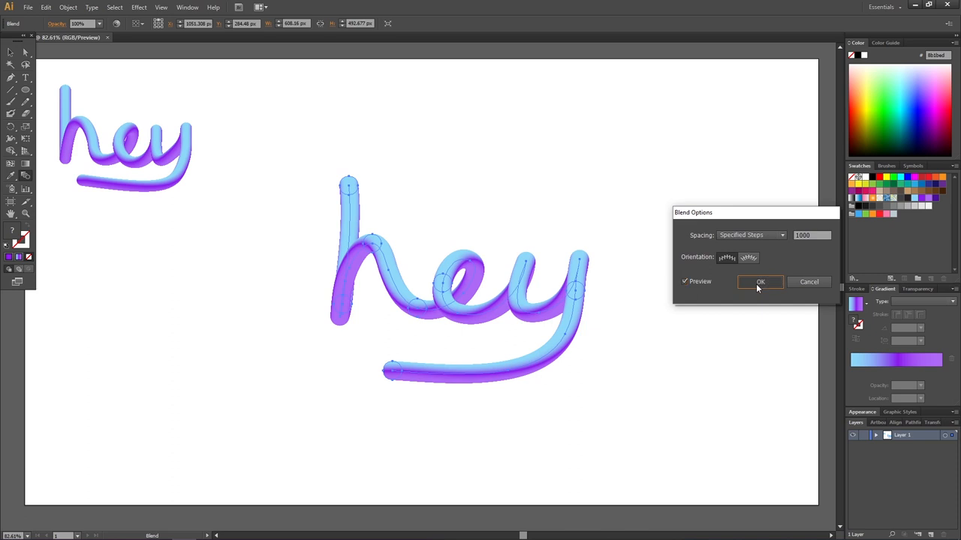
{"action": "left_click", "coordinate": [759, 281]}
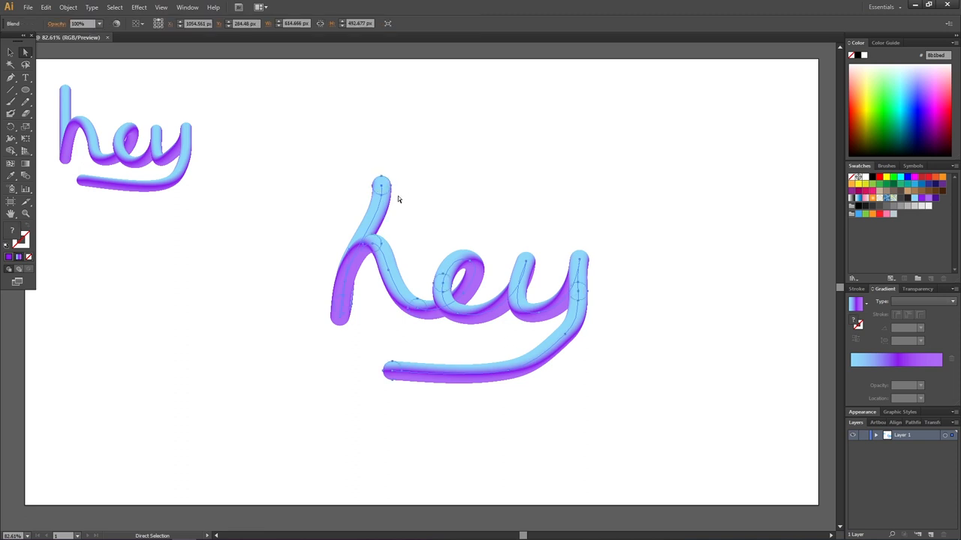
{"action": "mouse_move", "coordinate": [406, 197]}
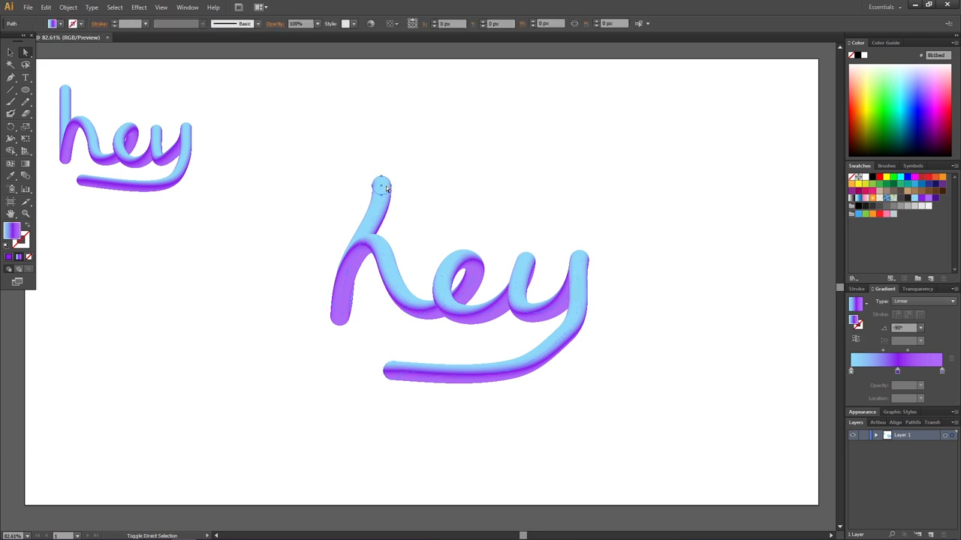
- Shift-click the circle in the y to add it to the selection
{"action": "left_click", "coordinate": [582, 292]}
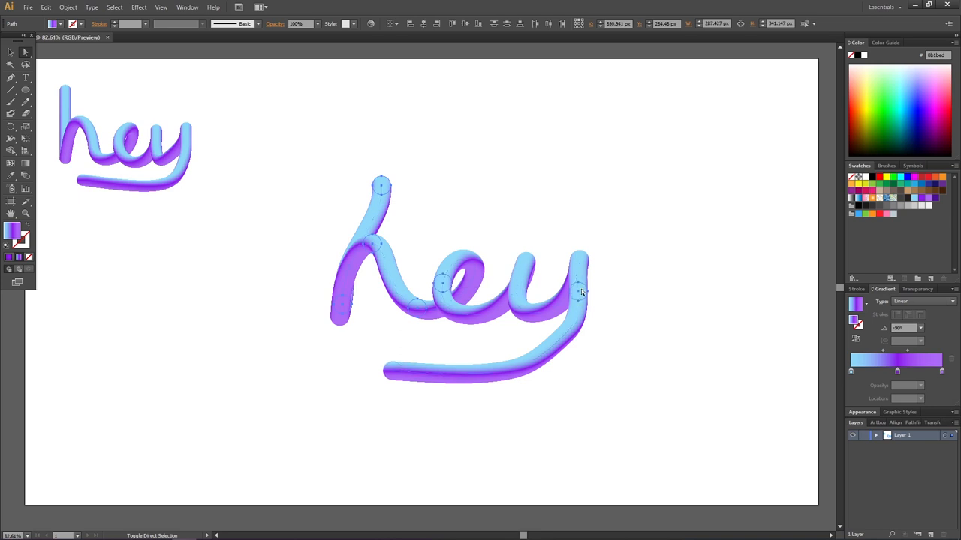